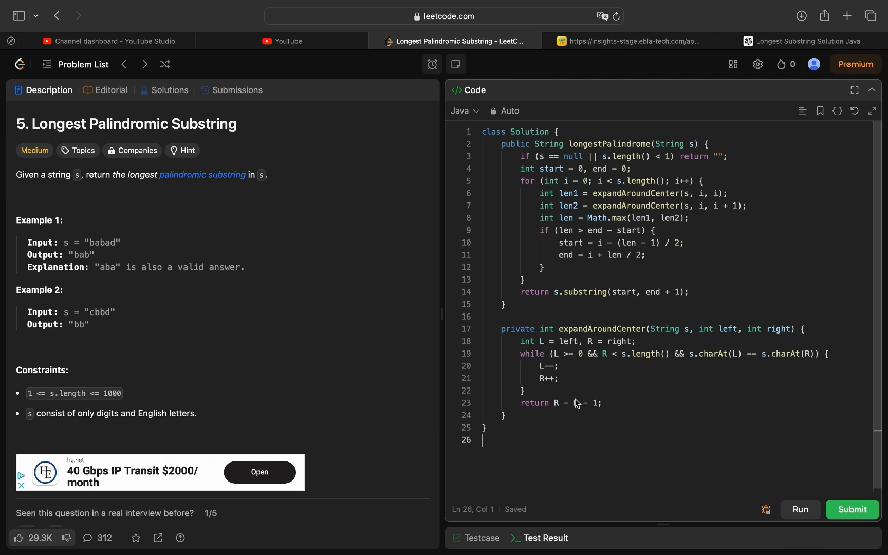
pyautogui.moveTo(579, 405)
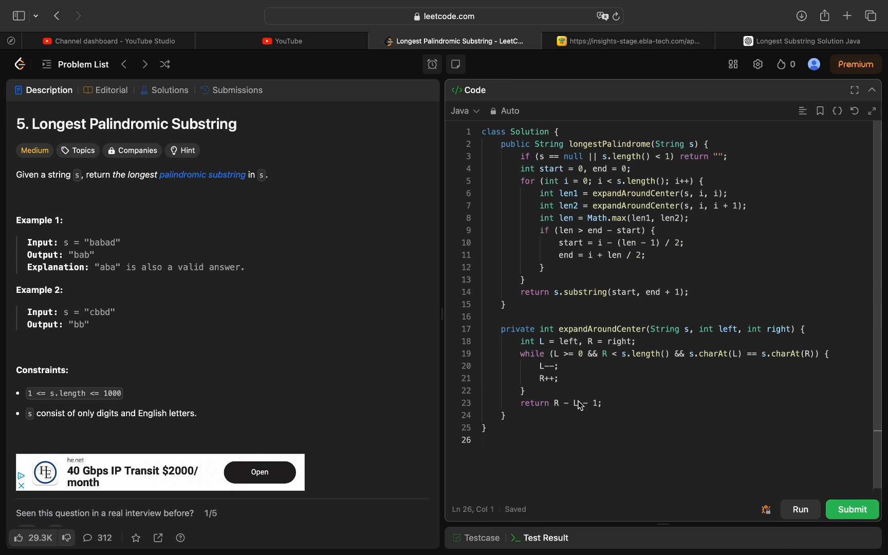
pyautogui.moveTo(573, 422)
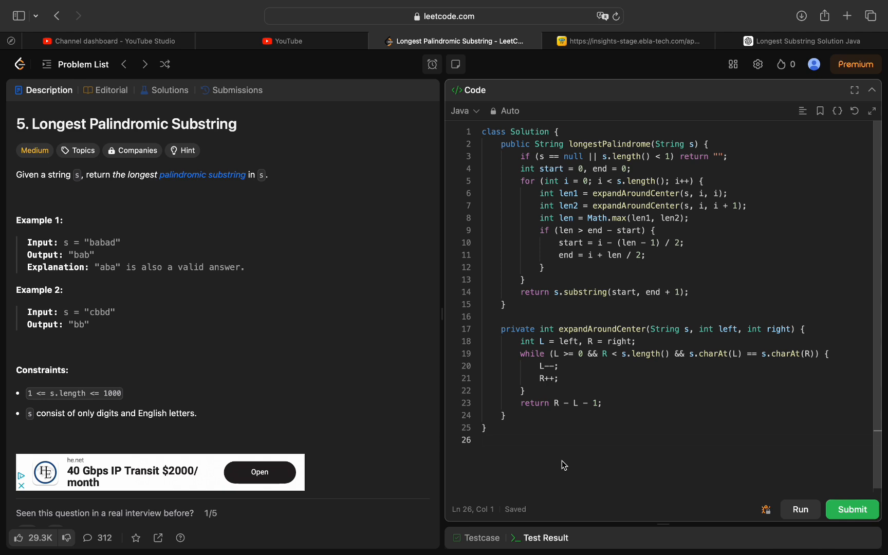
# Run the Java solution on the sample cases, then submit it: Accepted, 15 ms, beats 88.09%.
pyautogui.click(482, 440)
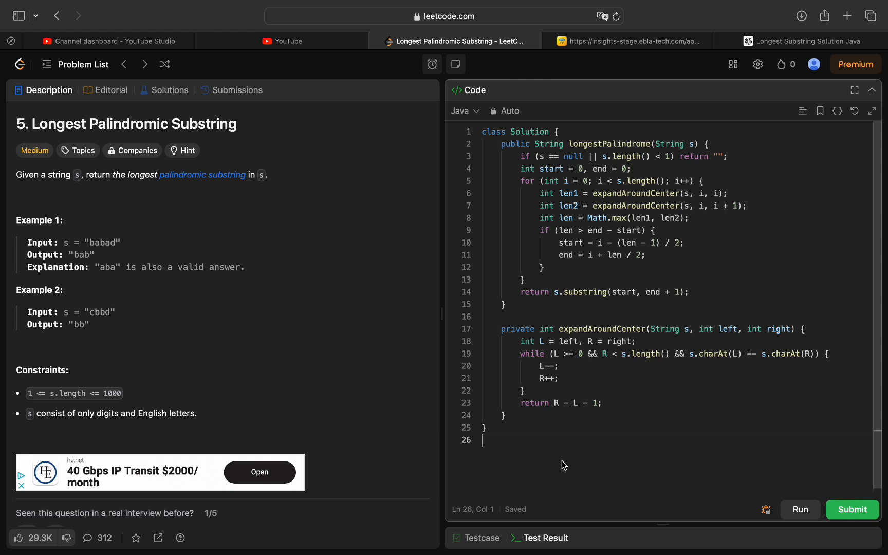
pyautogui.moveTo(761, 464)
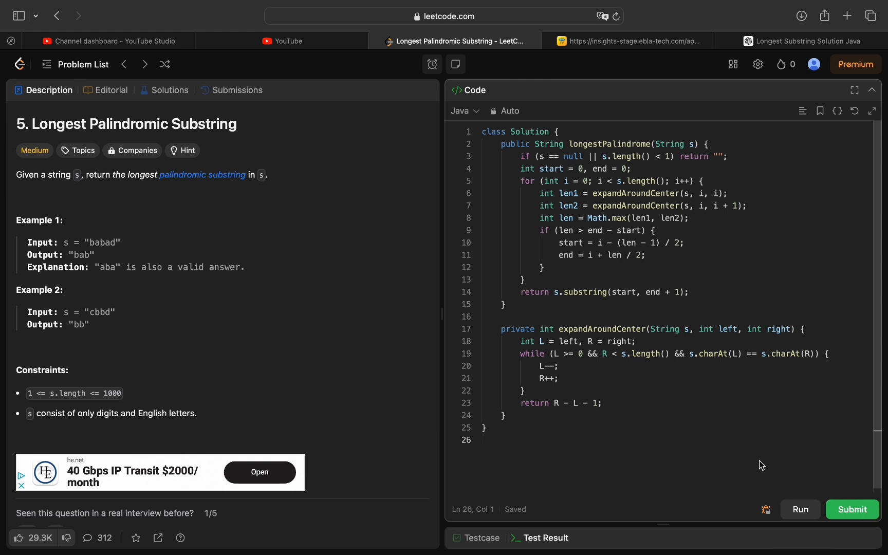
pyautogui.moveTo(806, 472)
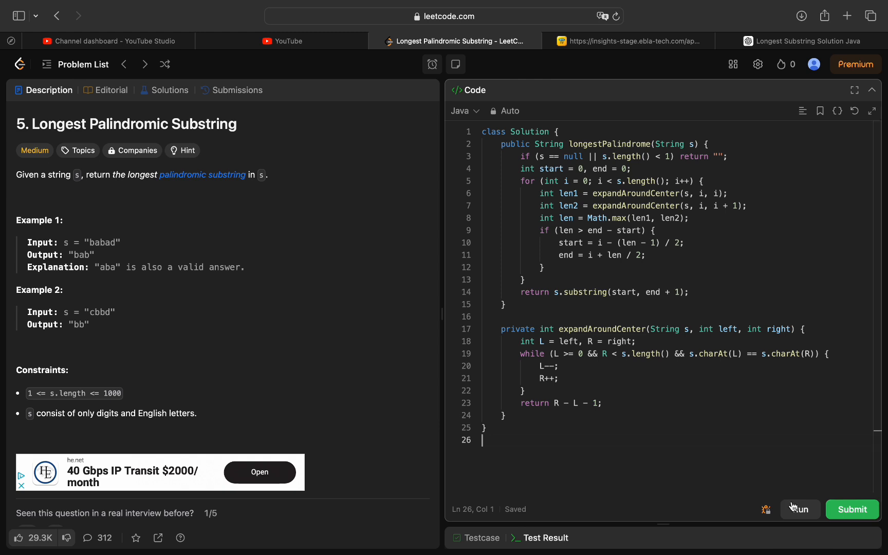
pyautogui.click(799, 509)
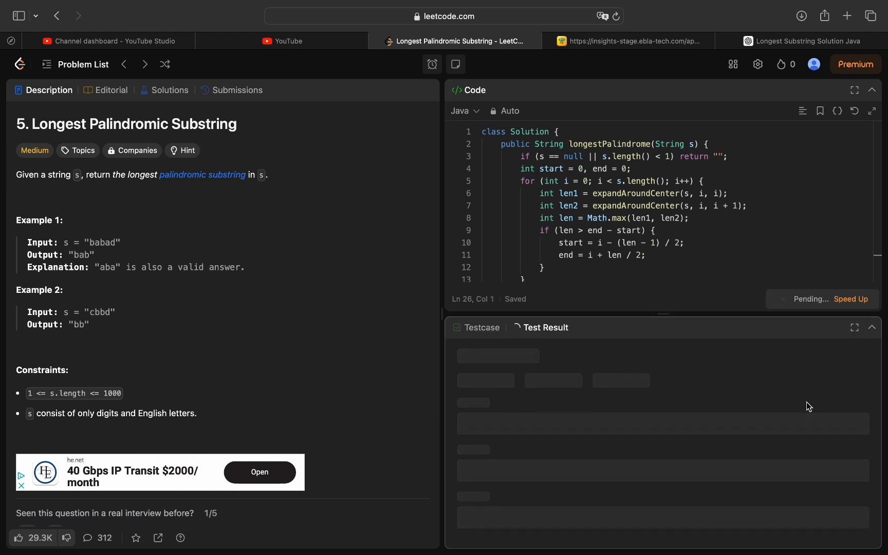
pyautogui.click(851, 299)
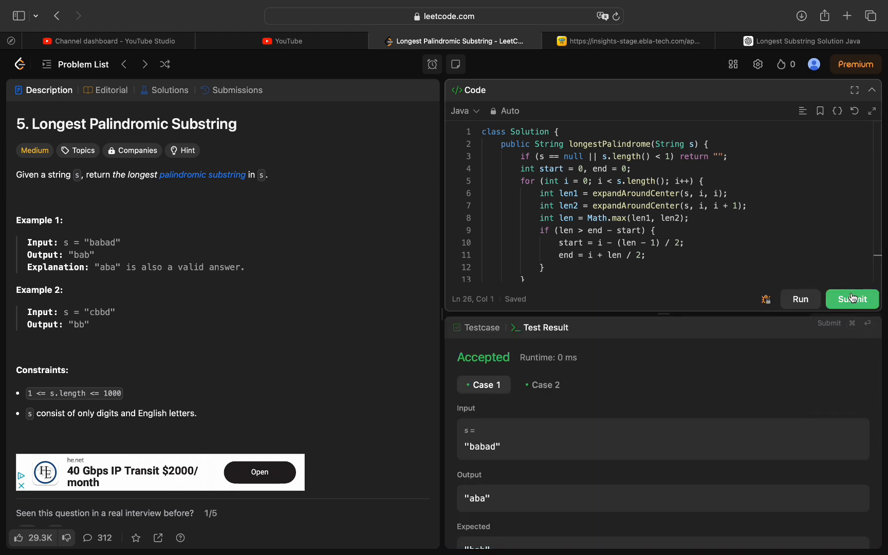
pyautogui.click(852, 299)
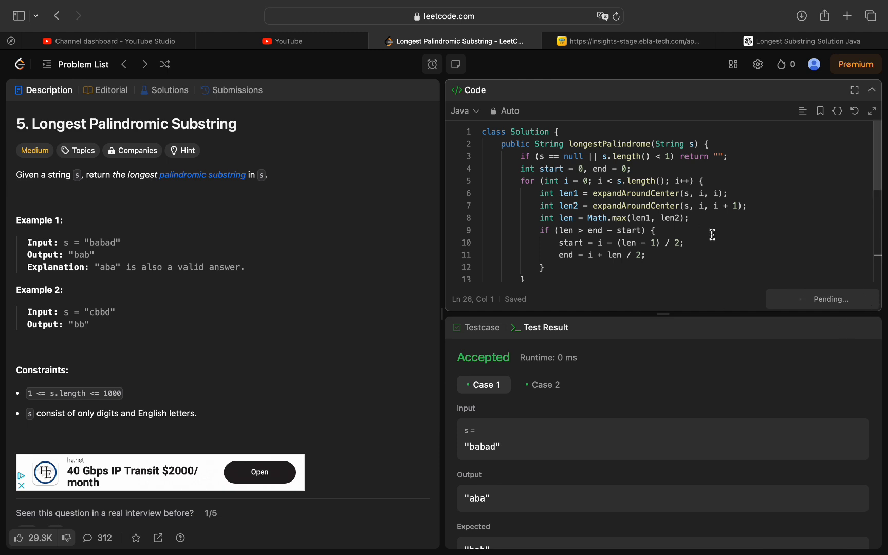
pyautogui.scroll(-3)
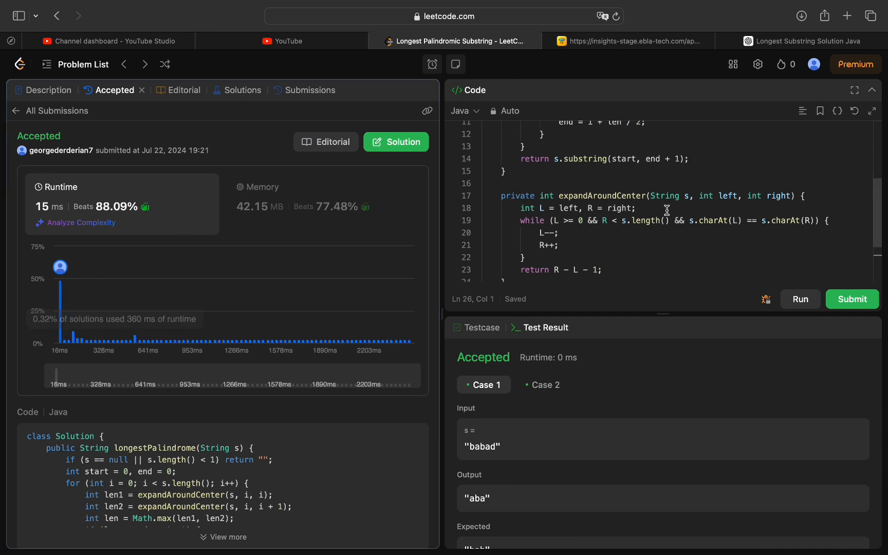
# Rerun the Java solution on the sample cases to Accepted, then resubmit it for judging.
pyautogui.click(49, 90)
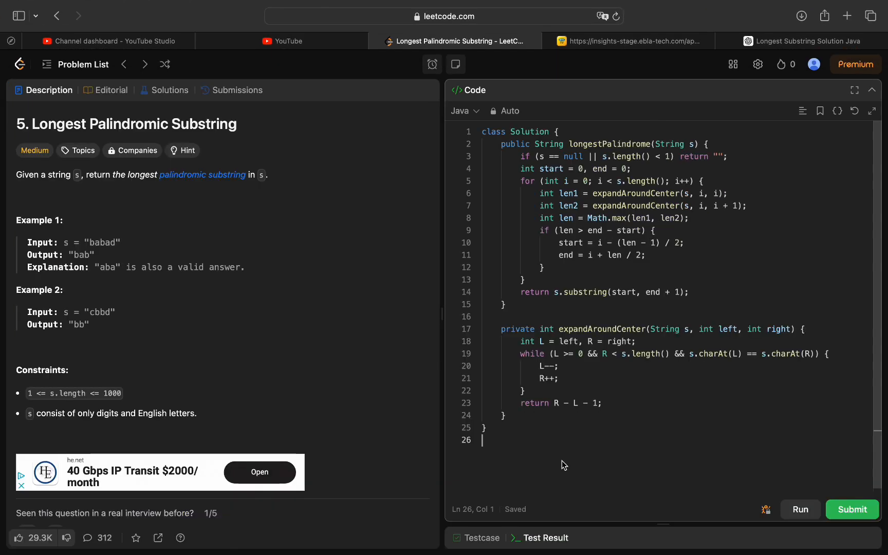
pyautogui.click(800, 509)
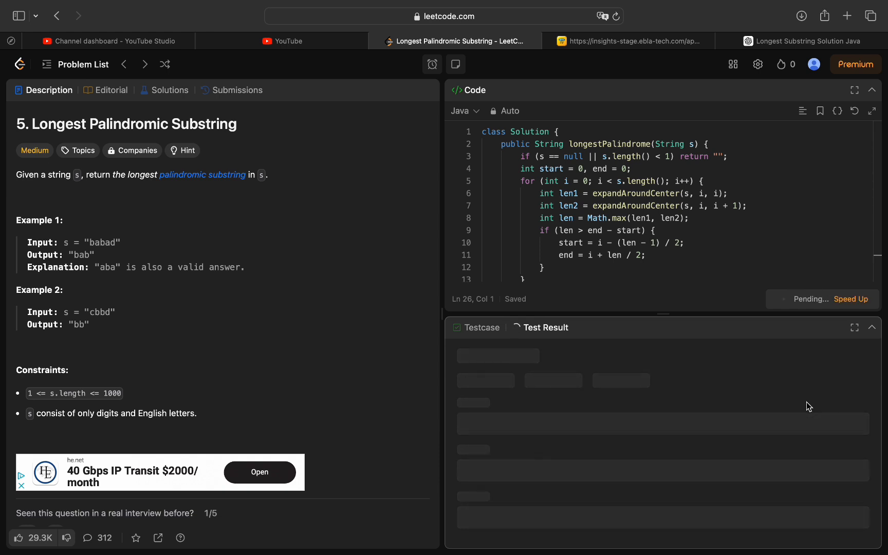
pyautogui.click(852, 299)
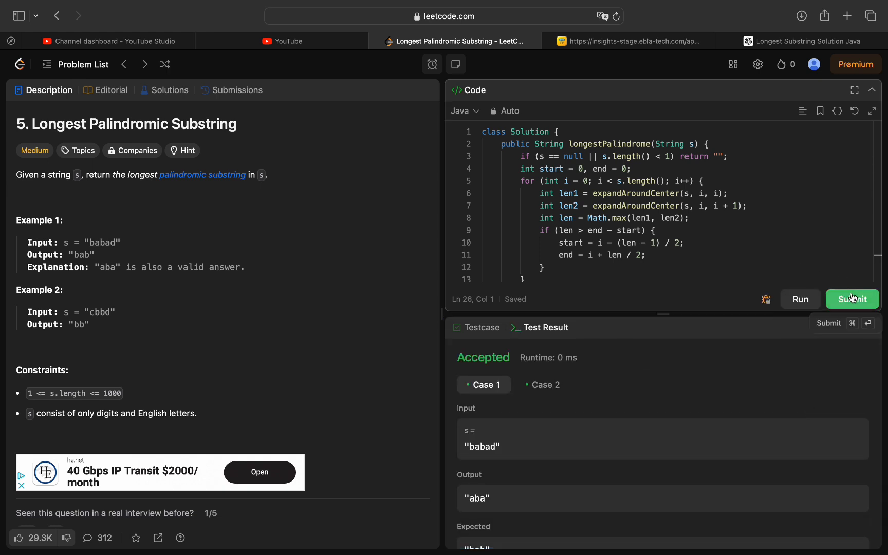
pyautogui.click(852, 299)
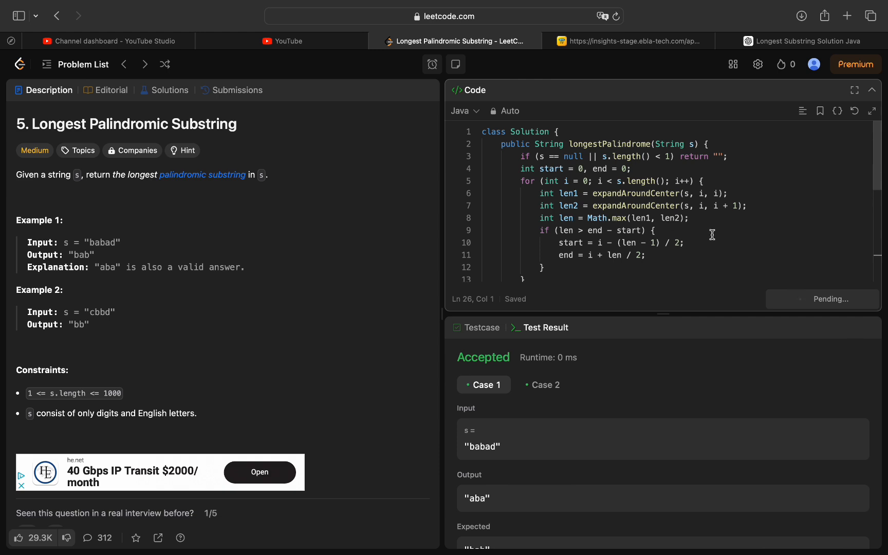
pyautogui.scroll(-3)
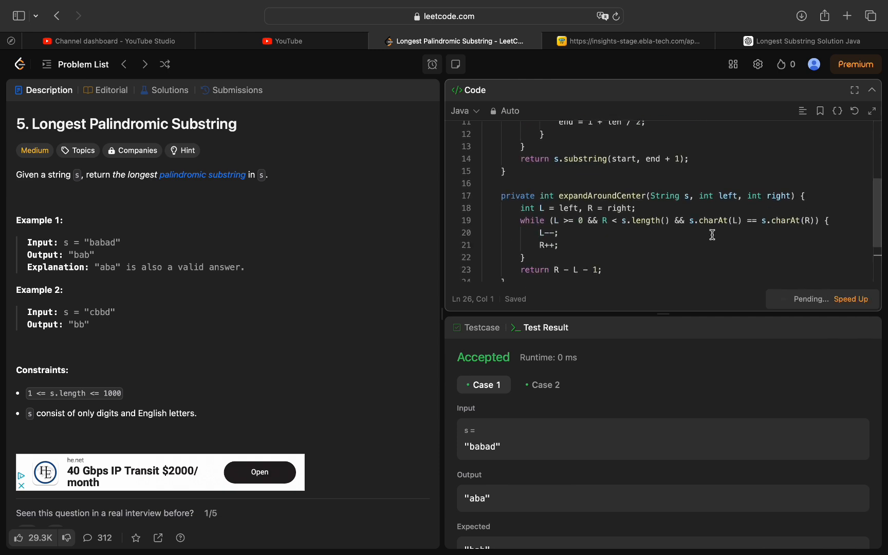